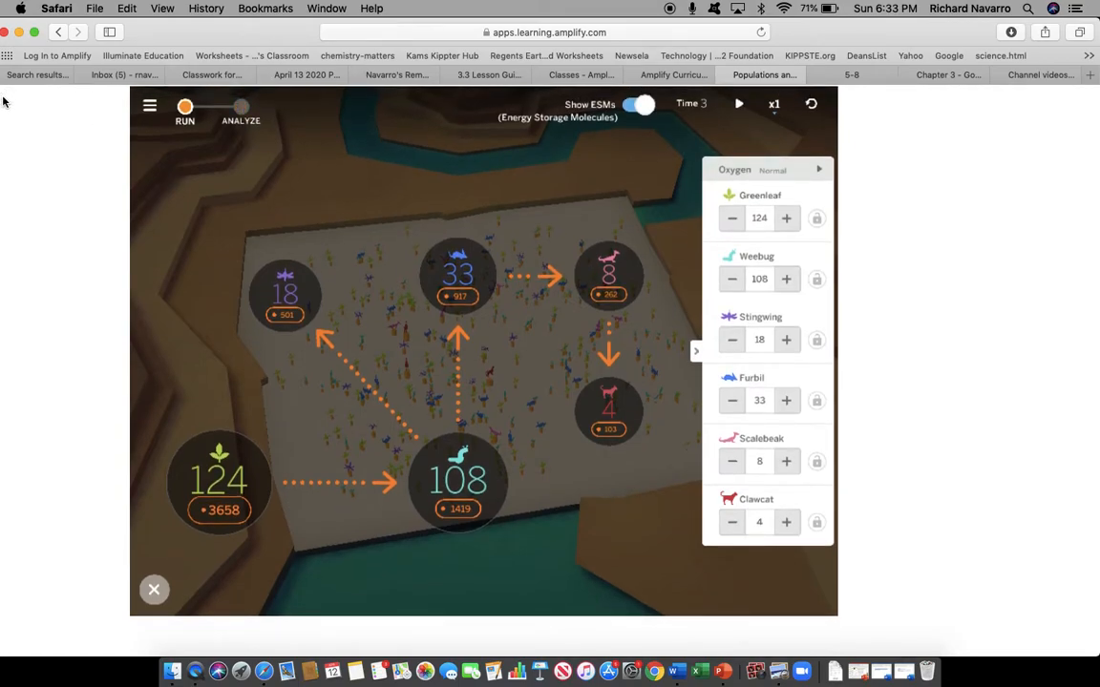
mouse_move(385, 523)
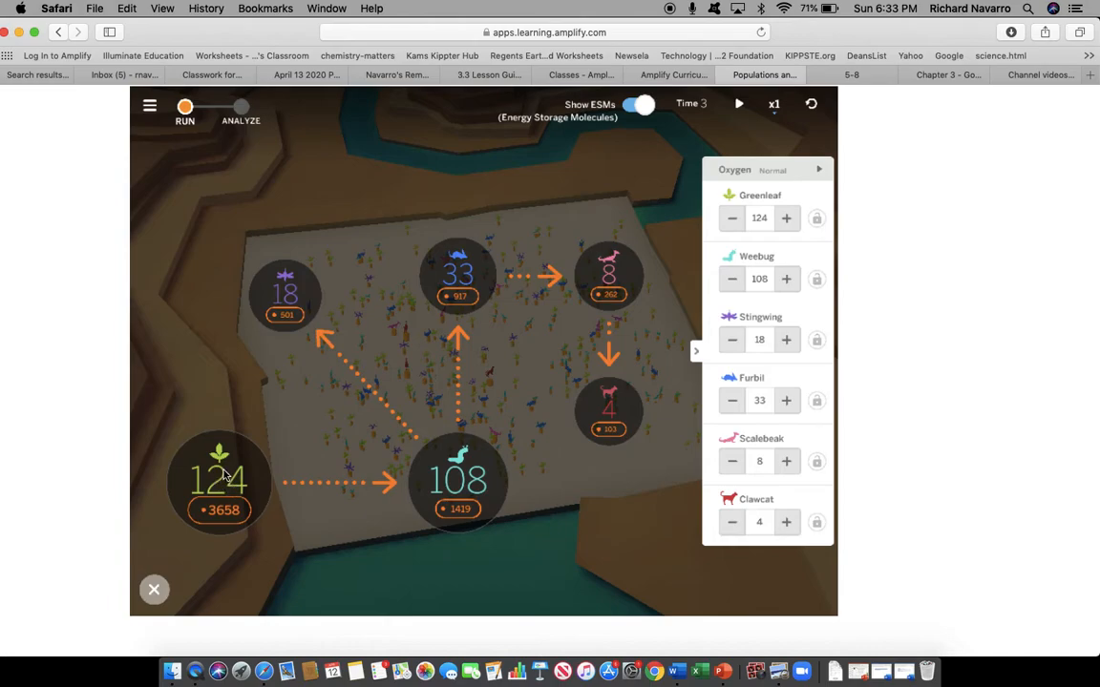
mouse_move(744, 201)
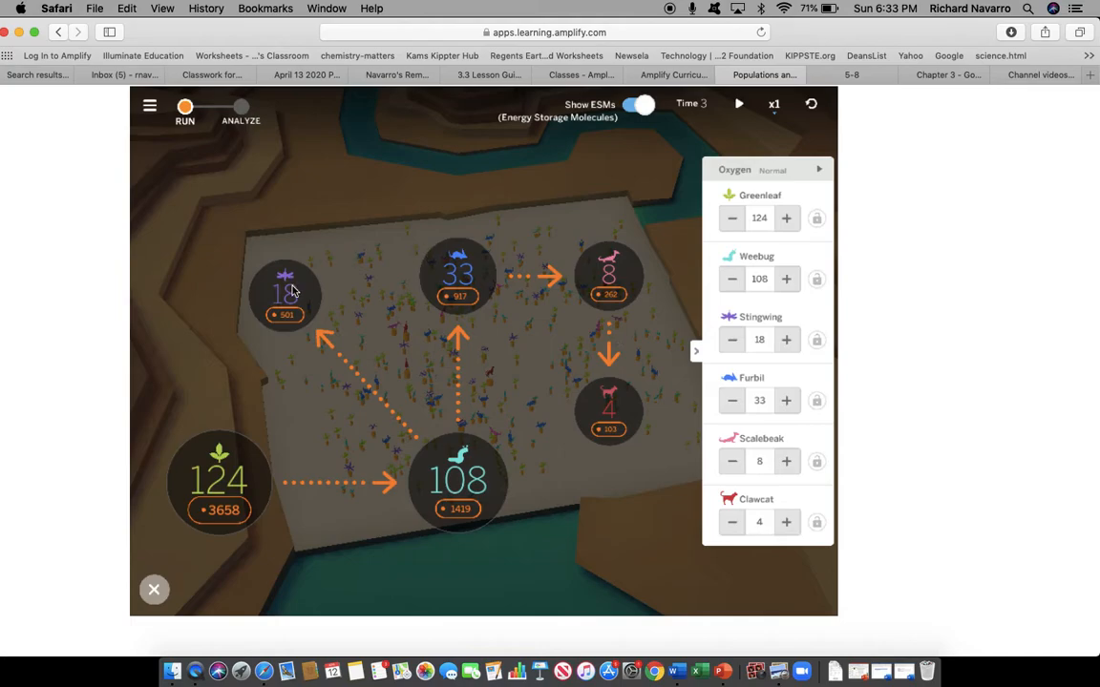
mouse_move(523, 347)
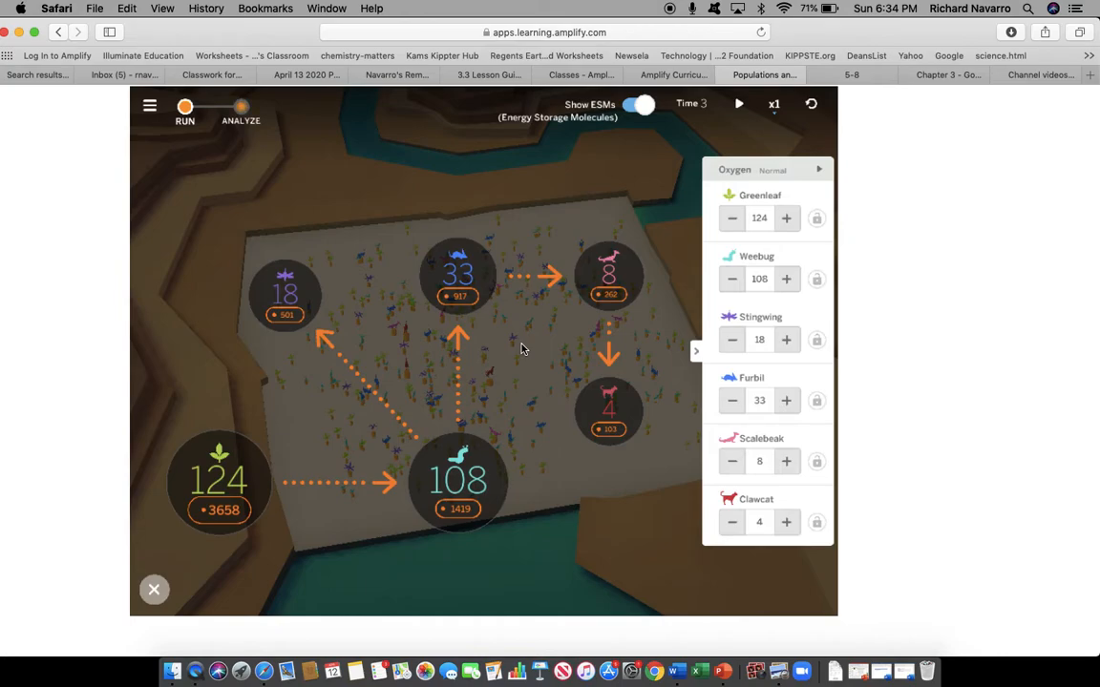
mouse_move(244, 504)
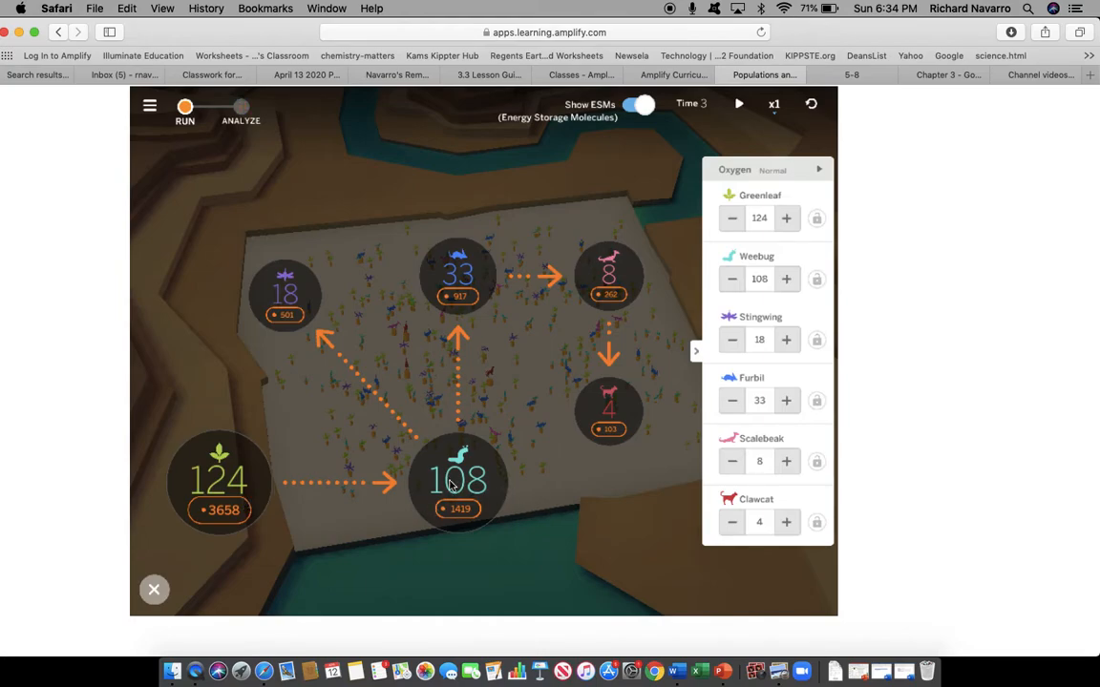
mouse_move(469, 504)
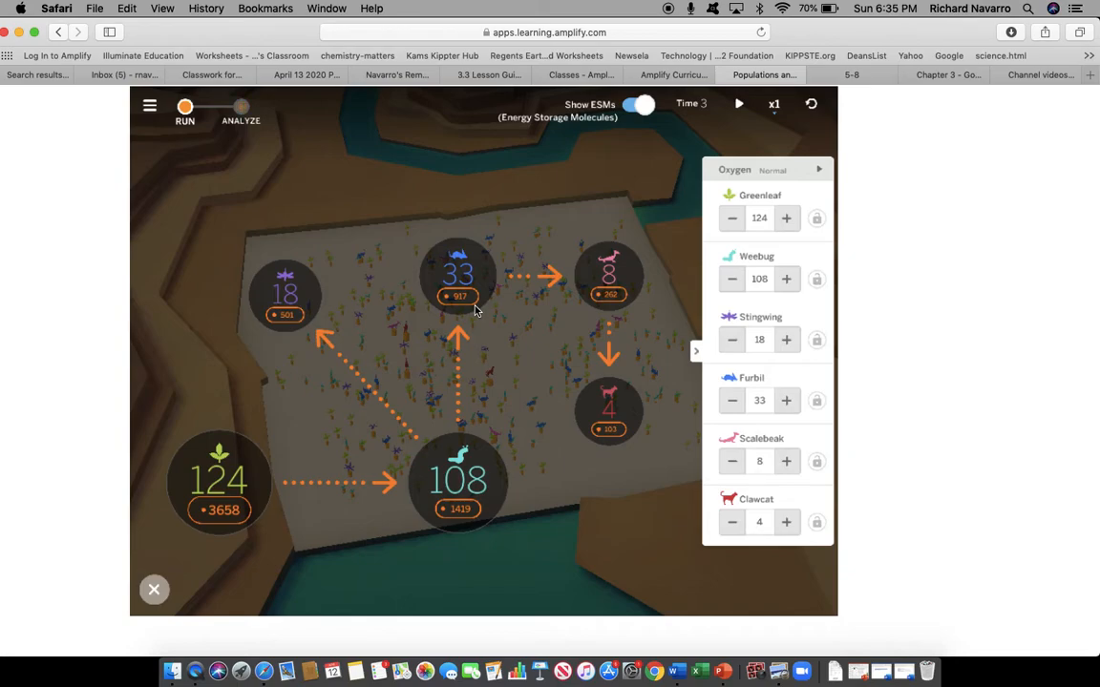
mouse_move(321, 508)
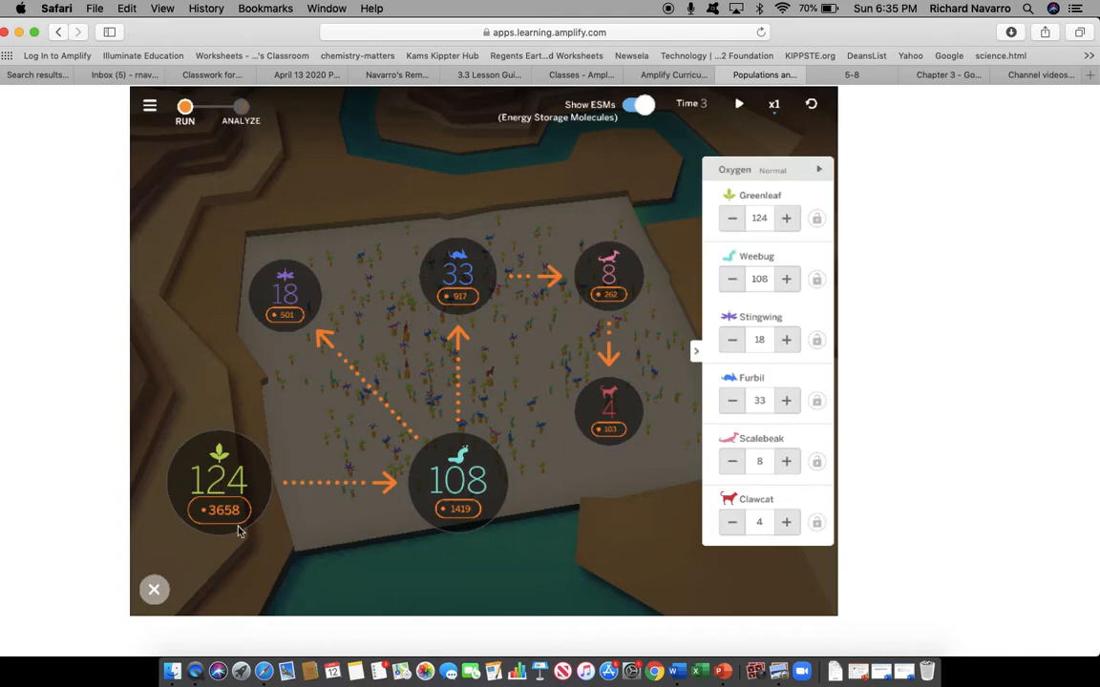
mouse_move(672, 279)
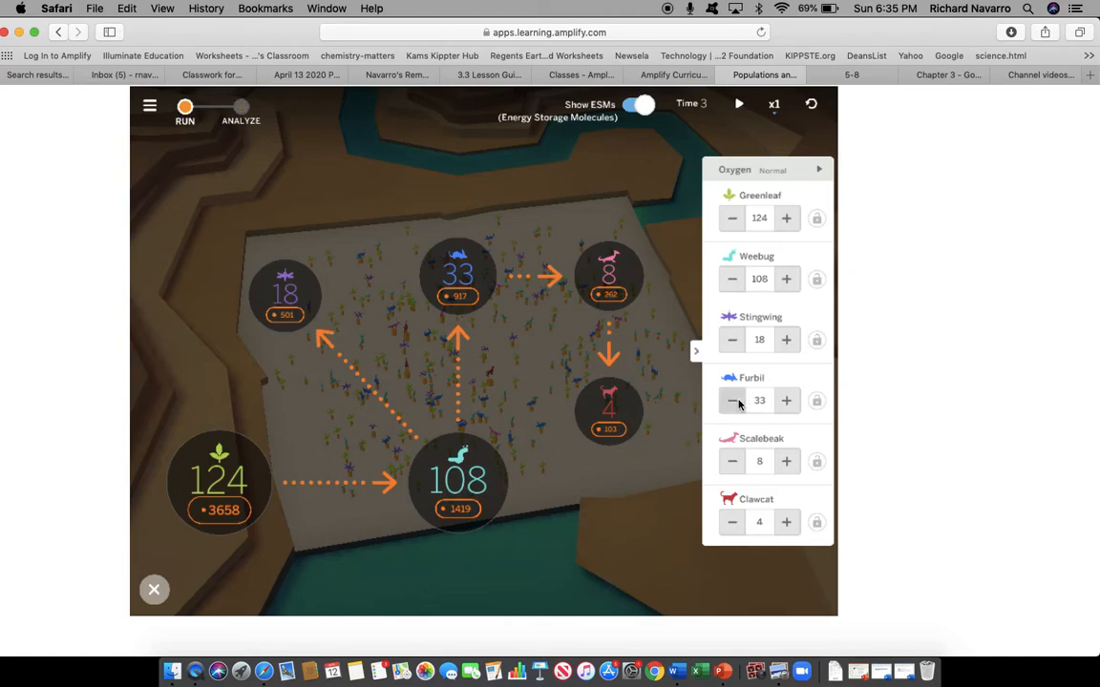
- Lower the Furbil population to 1 with the minus/plus controls and lock it at that value
left_click(731, 401)
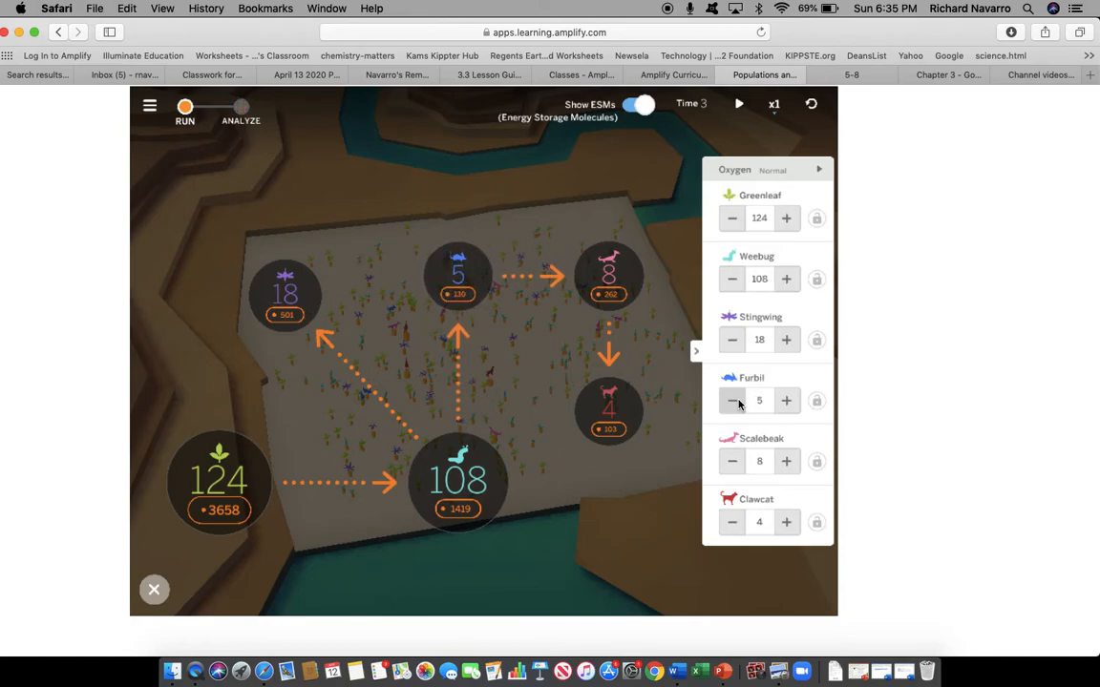
left_click(733, 400)
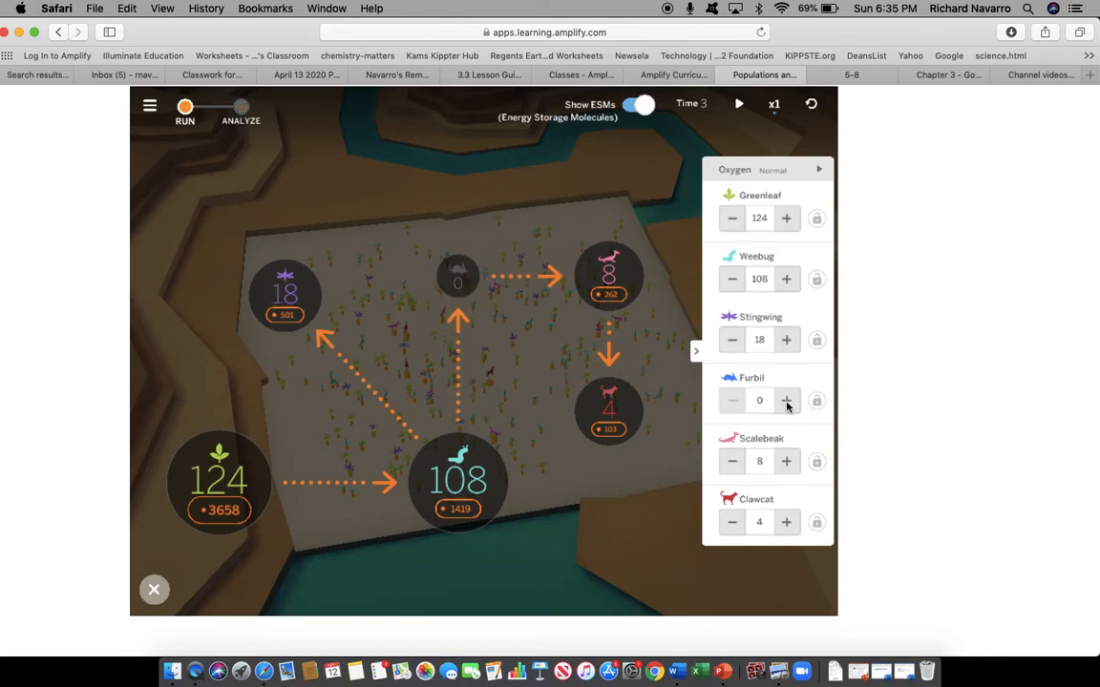
left_click(787, 401)
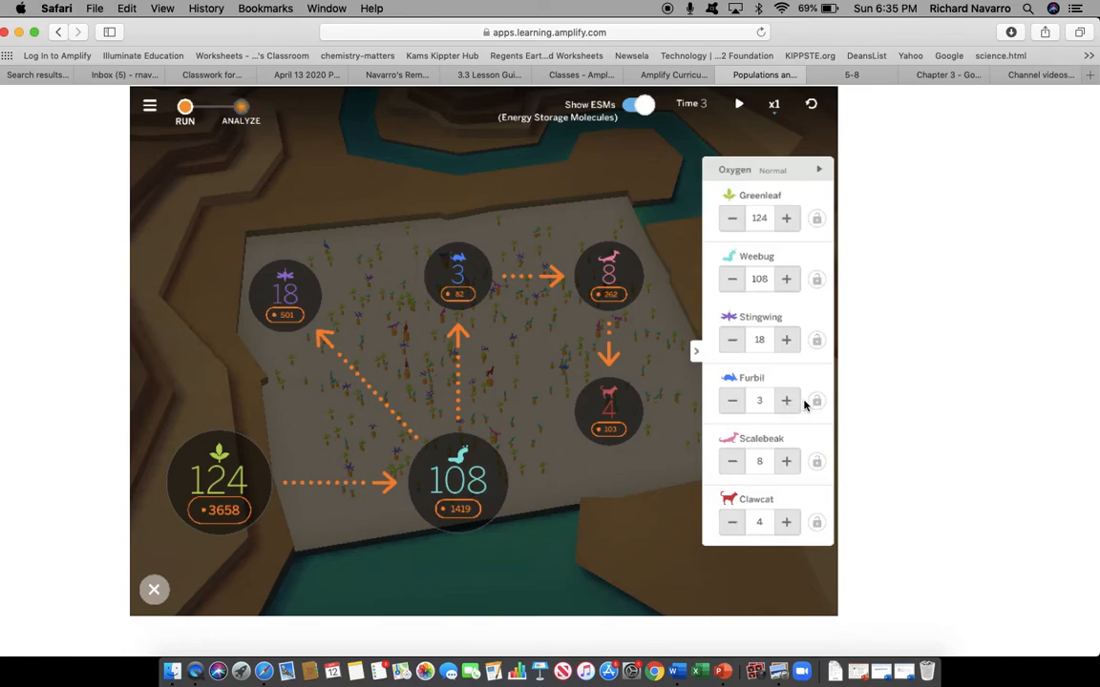
left_click(817, 401)
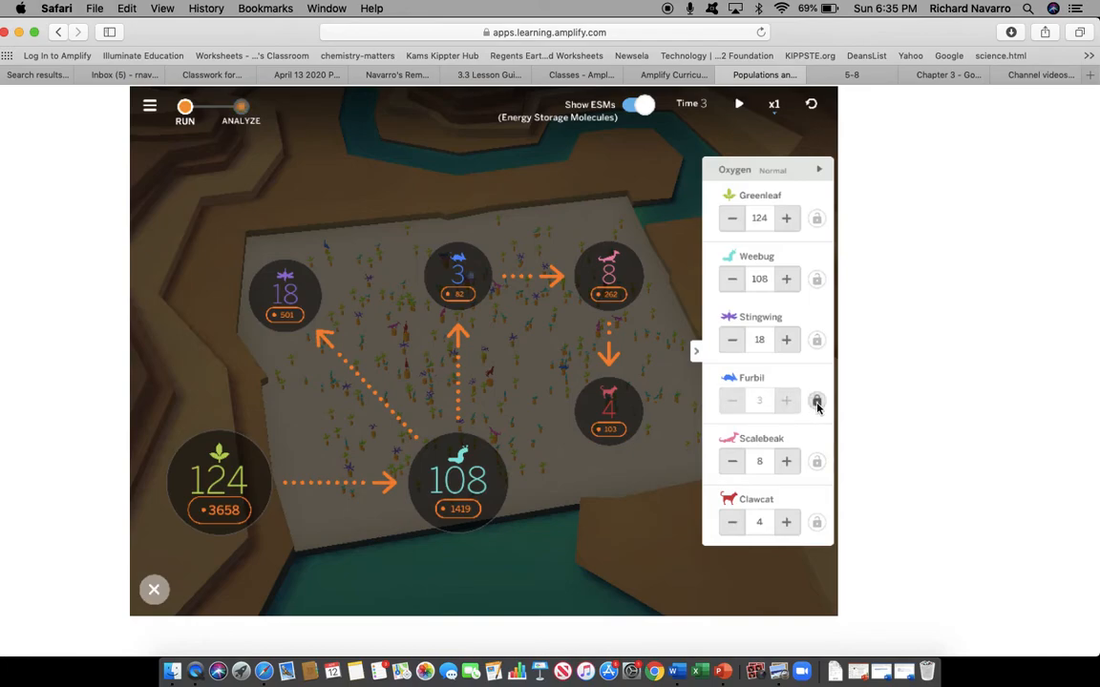
left_click(817, 401)
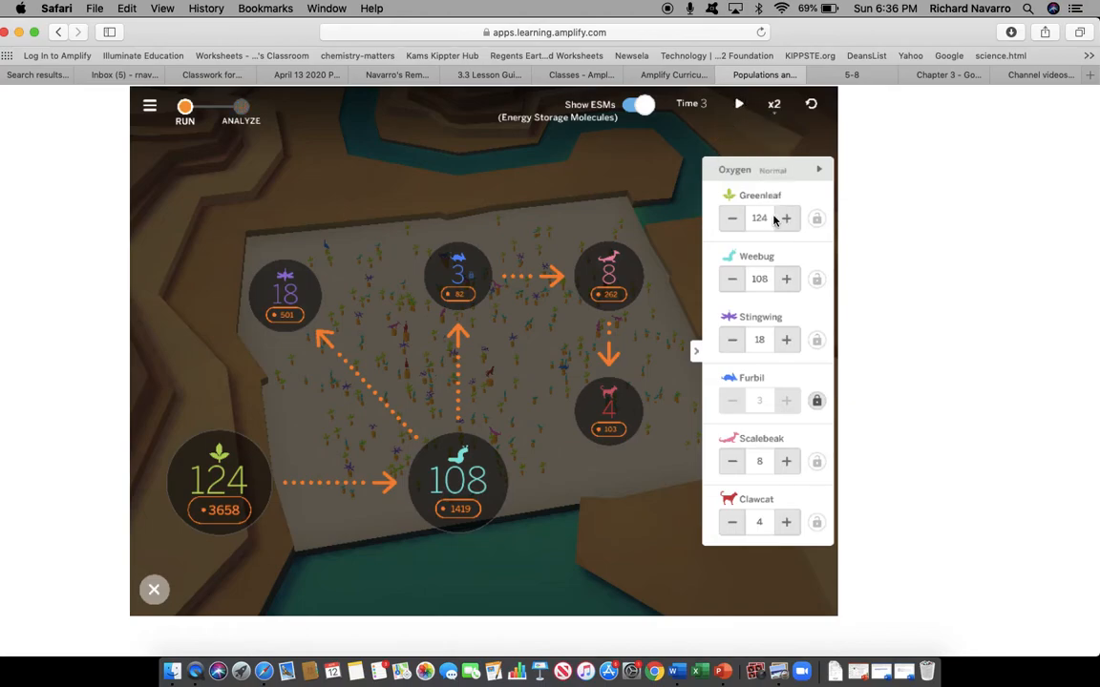
- Reduce the Greenleaf population to 20 so the run to time 200 lifts Weebug to 209
left_click(739, 103)
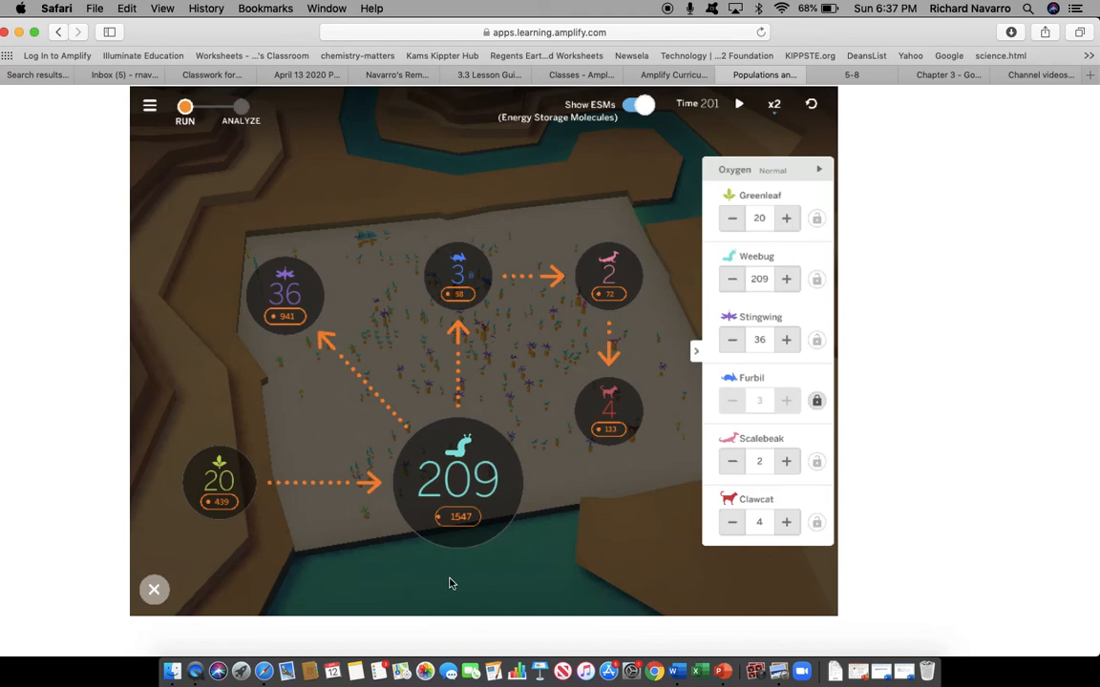
mouse_move(588, 573)
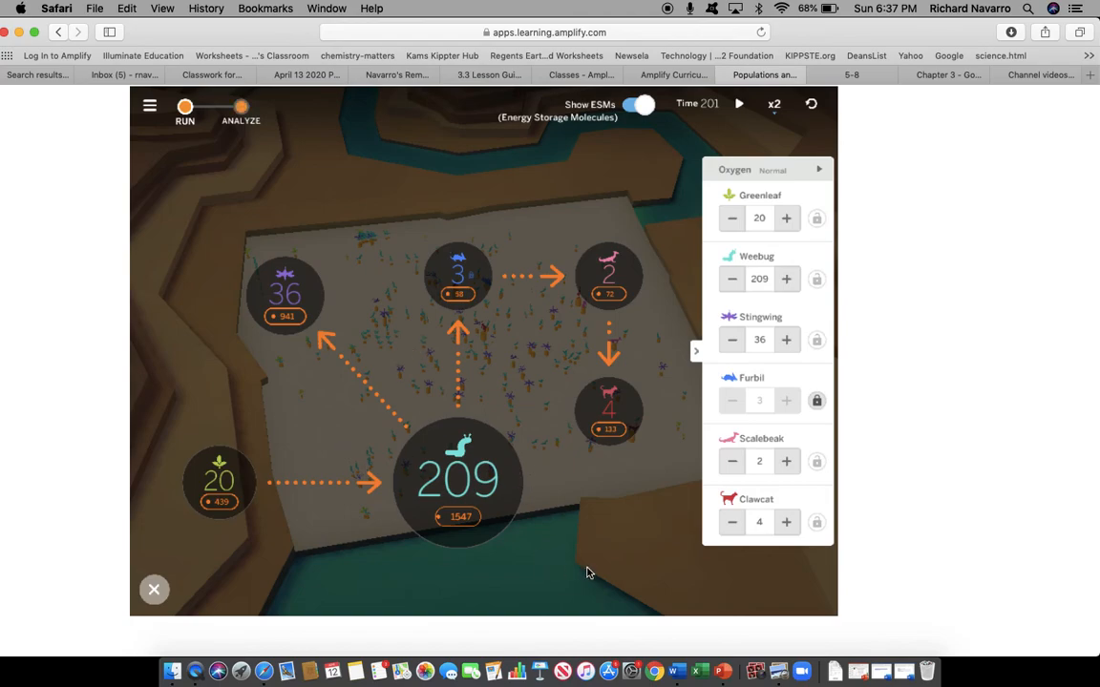